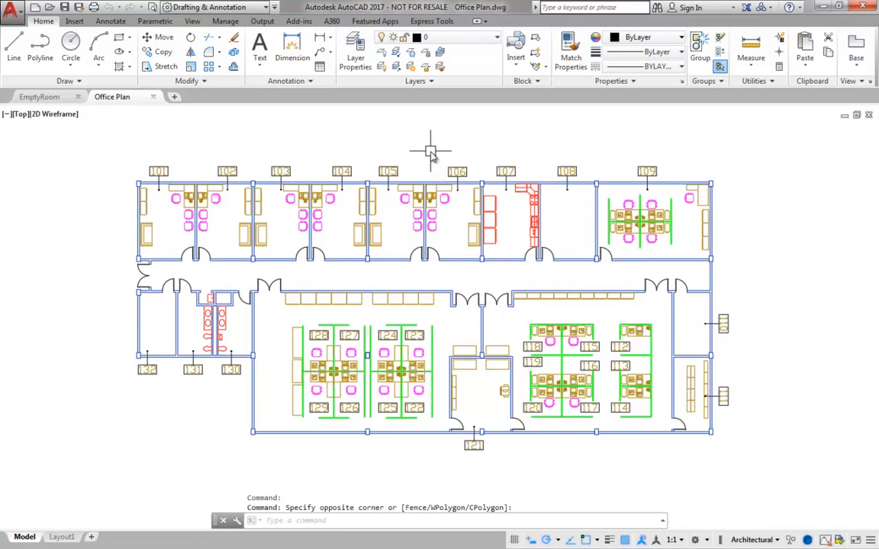
# Tile the Office Plan and EmptyRoom windows vertically and activate EmptyRoom
pyautogui.press('Ctrl+Tab')
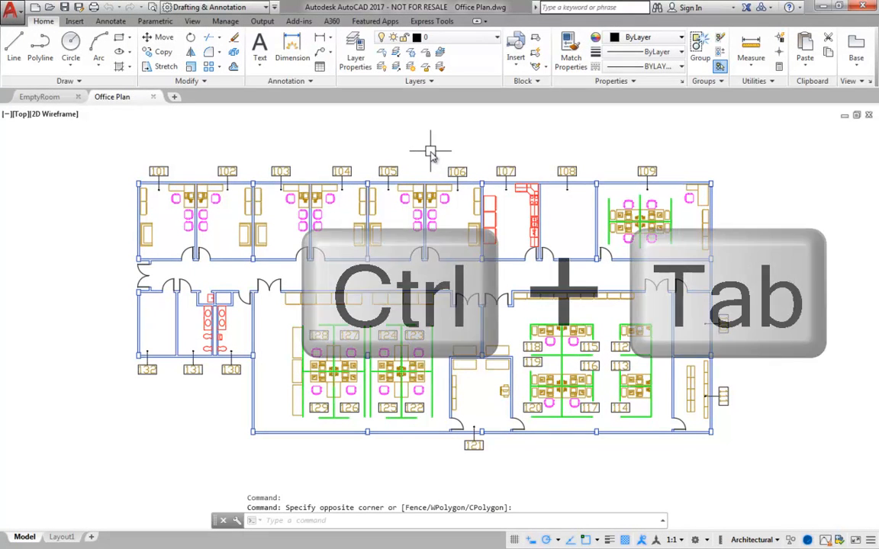
pyautogui.press('ctrl+tab')
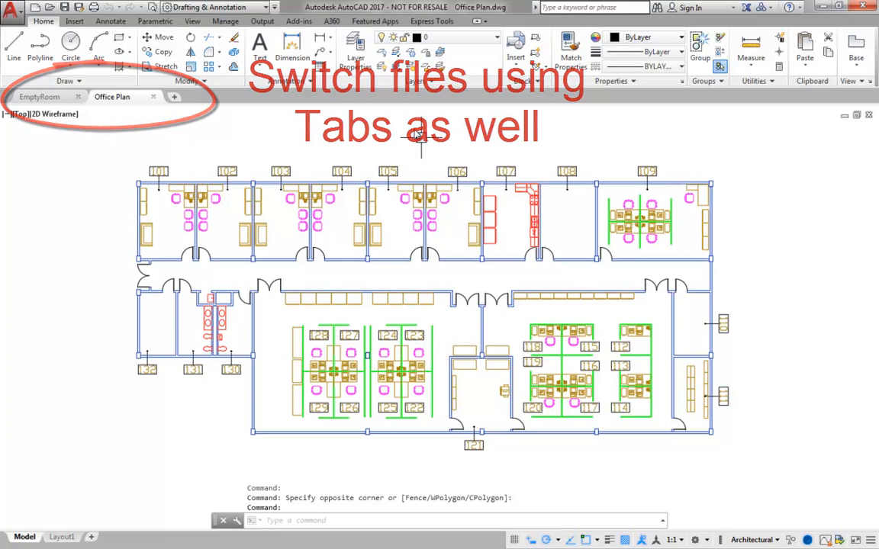
pyautogui.click(192, 21)
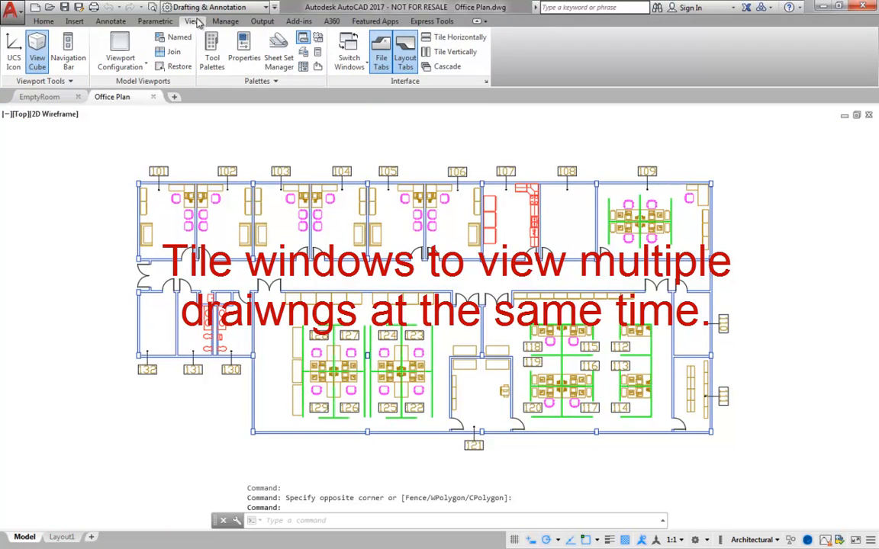
pyautogui.click(449, 52)
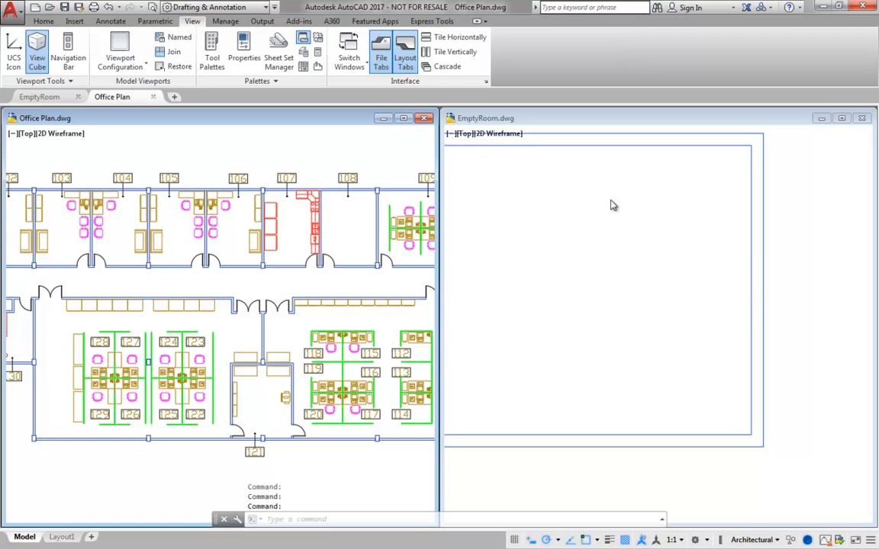
pyautogui.click(604, 204)
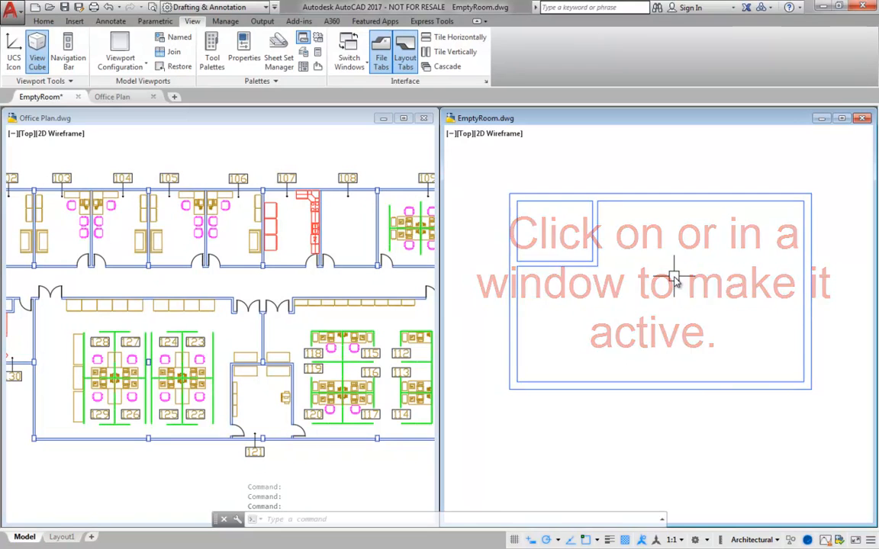
pyautogui.click(671, 276)
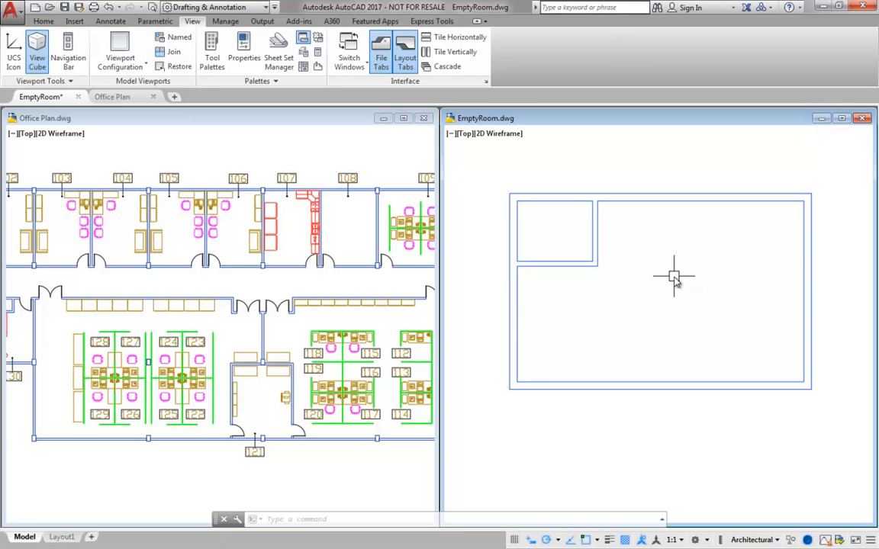
pyautogui.moveTo(638, 272)
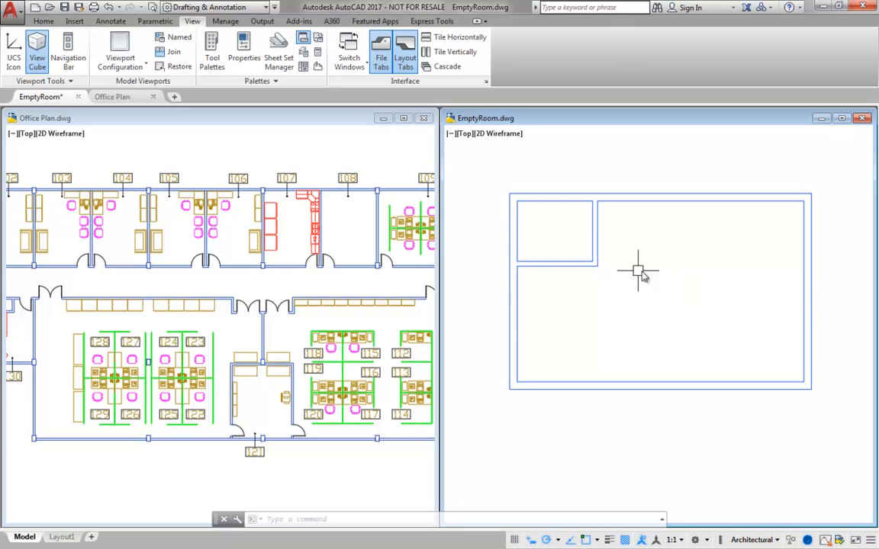
# Drag a chair, then the desk and chairs, from Office Plan into EmptyRoom
pyautogui.click(221, 221)
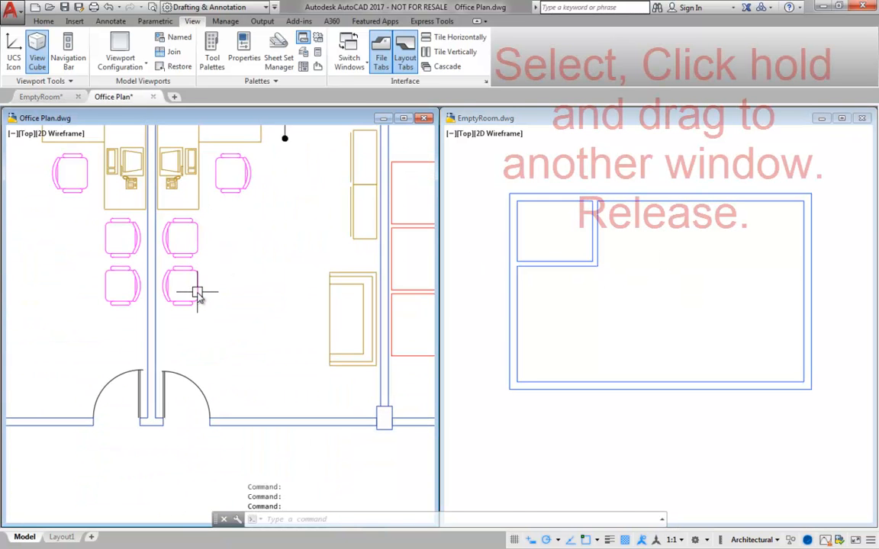
pyautogui.click(181, 288)
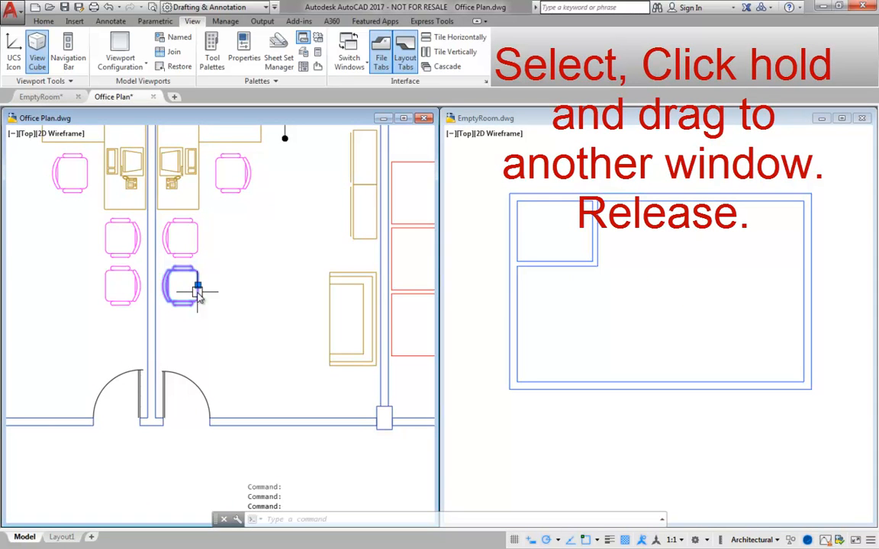
pyautogui.moveTo(183, 286); pyautogui.dragTo(476, 302)
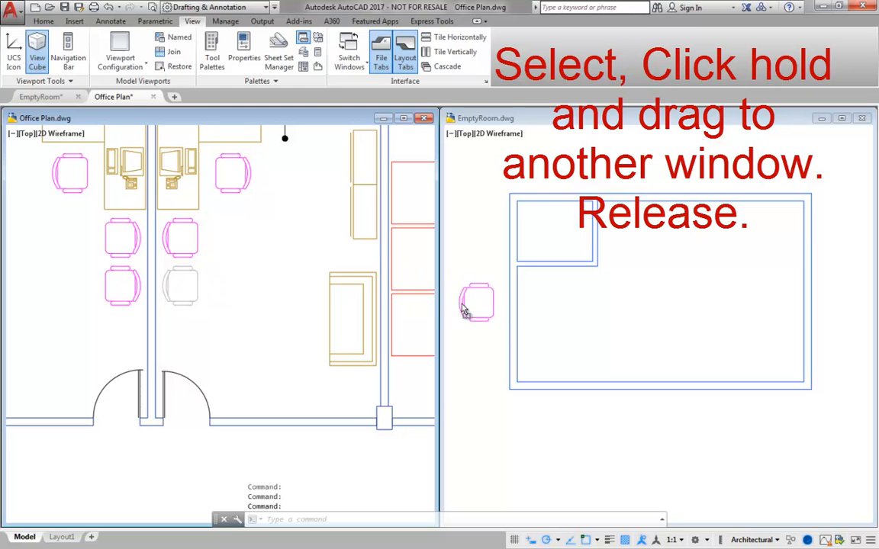
pyautogui.moveTo(476, 302); pyautogui.dragTo(540, 359)
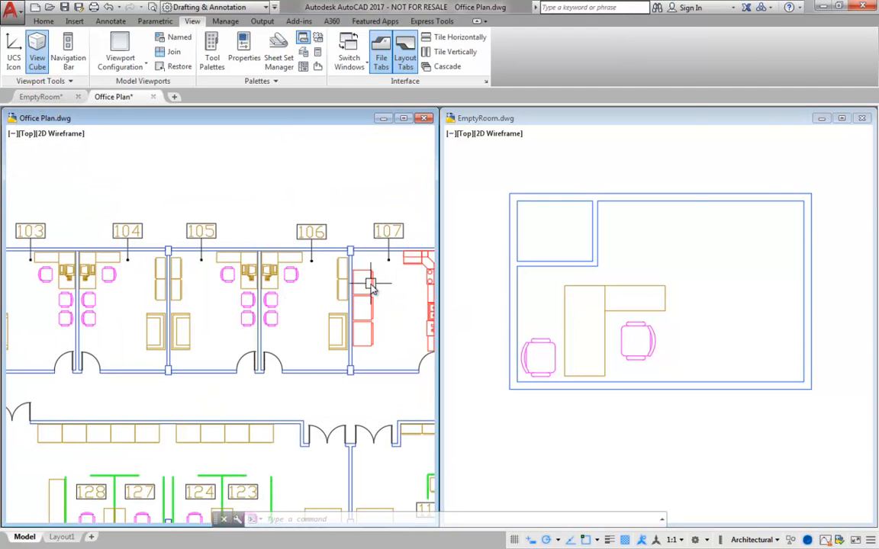
# Paste the copied red furniture via Clipboard > Paste and place it above the desk
pyautogui.rightClick(369, 287)
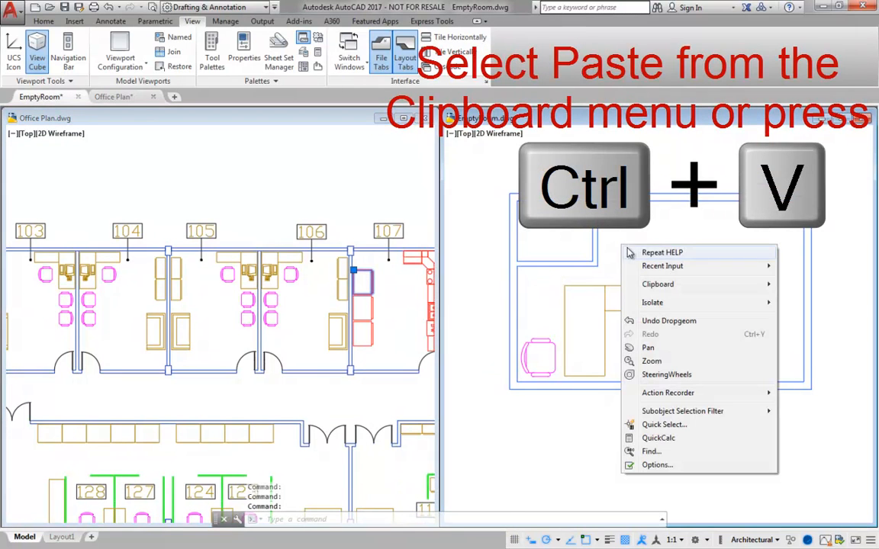
pyautogui.click(657, 284)
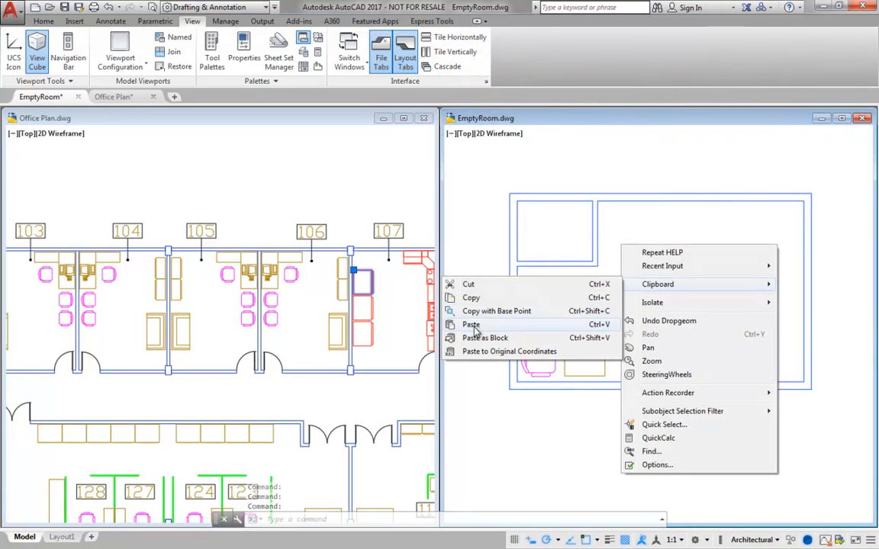
pyautogui.click(469, 324)
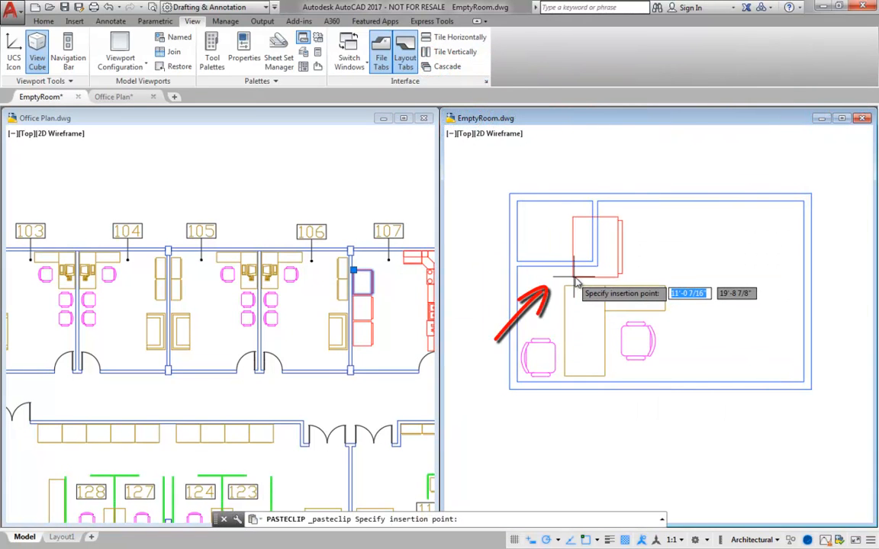
pyautogui.click(598, 262)
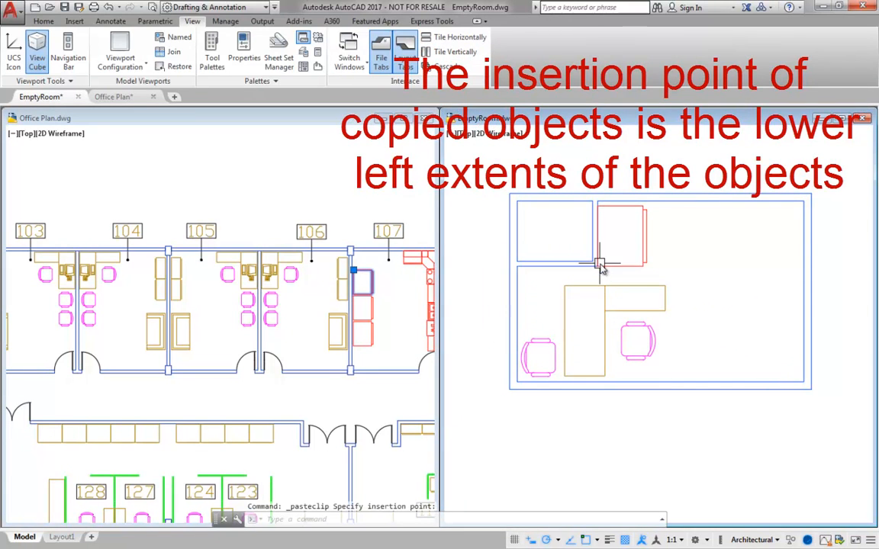